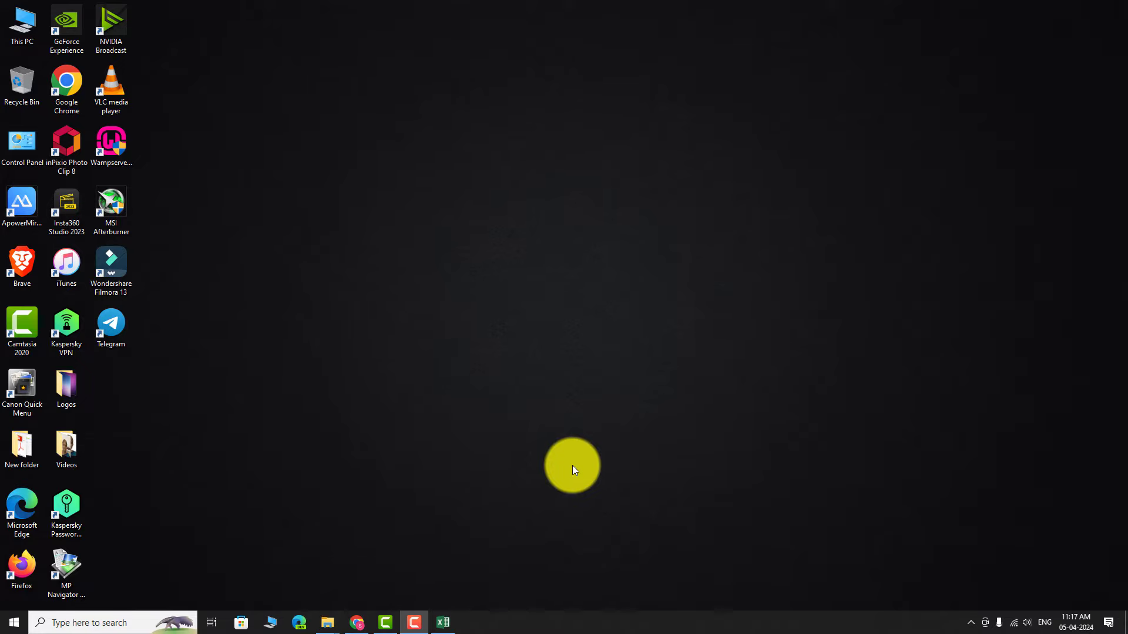
pyautogui.moveTo(21, 261)
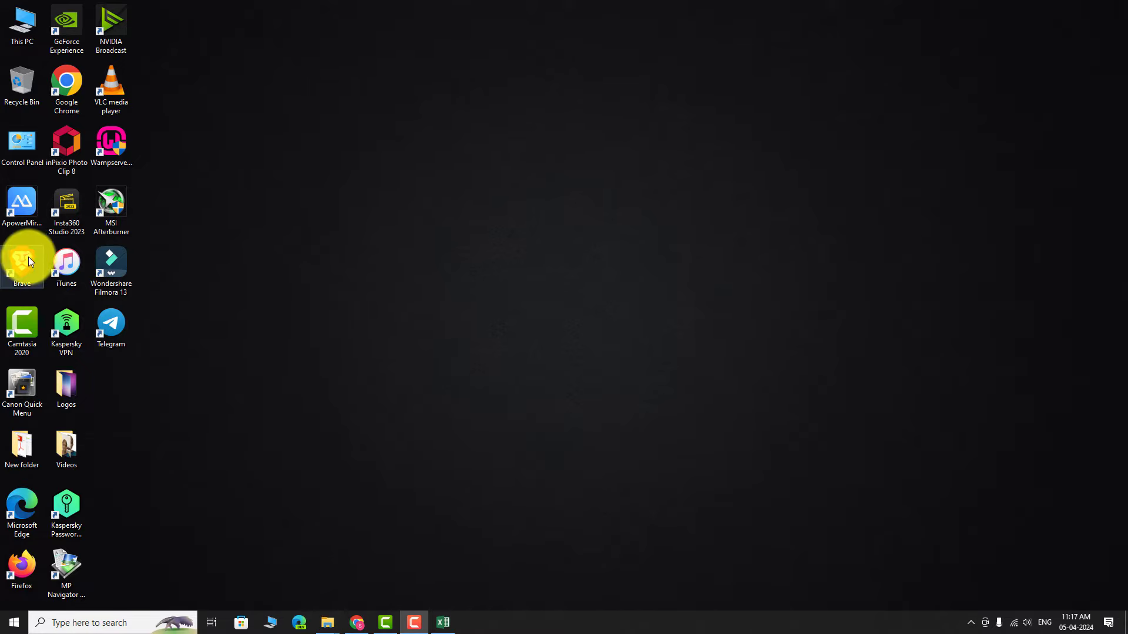
# - Launch Brave from the desktop and start the YouTube sign-in flow
pyautogui.doubleClick(21, 261)
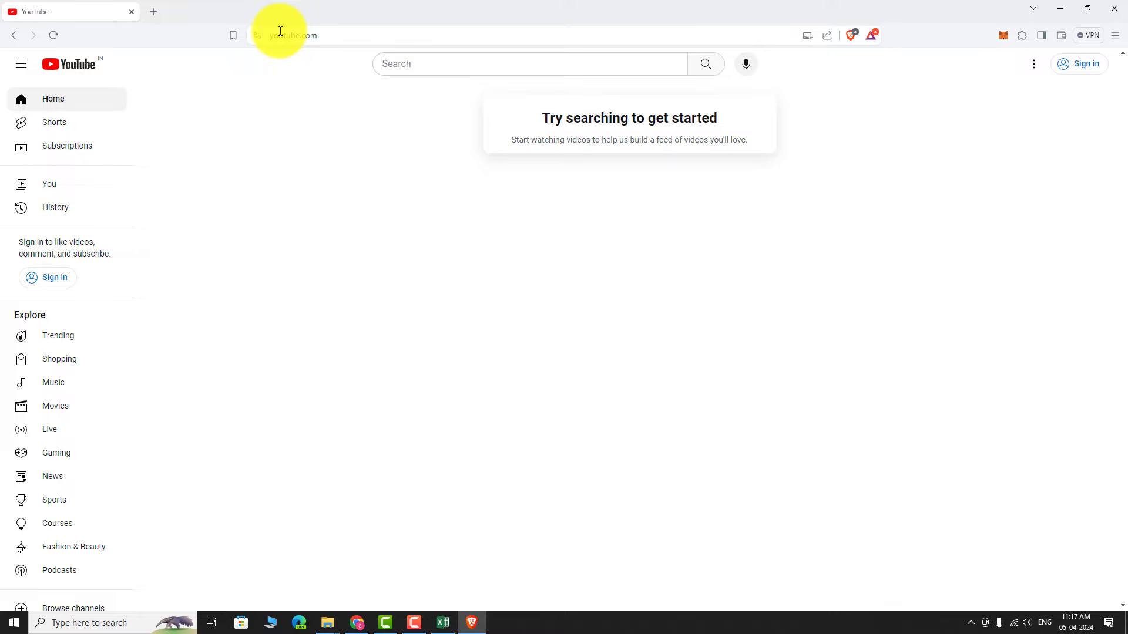
pyautogui.moveTo(1081, 63)
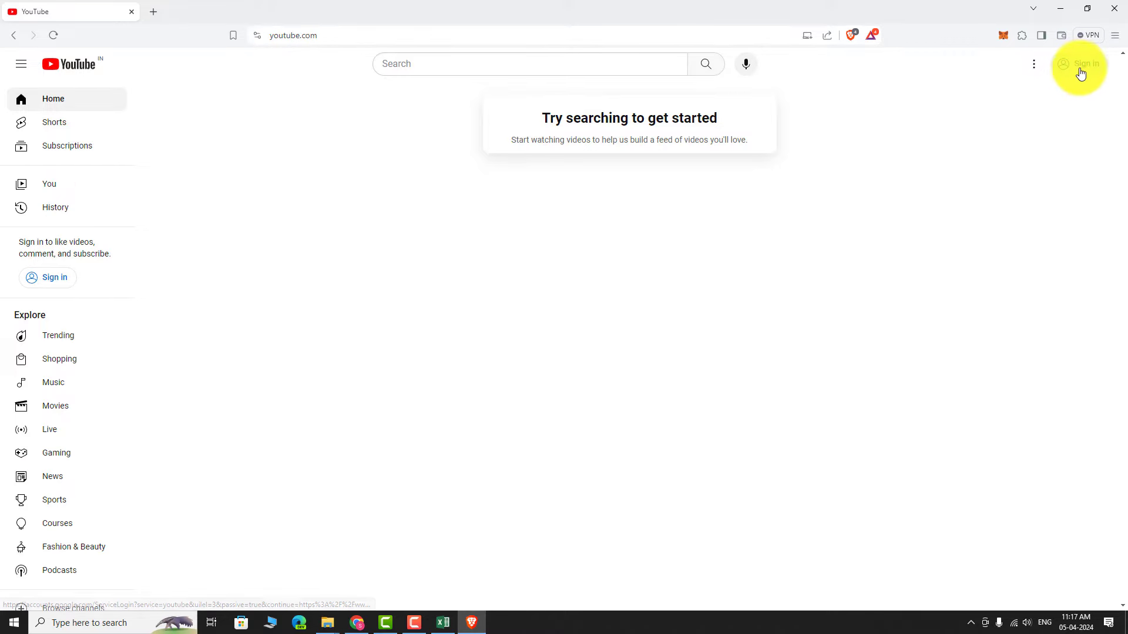
pyautogui.click(1079, 63)
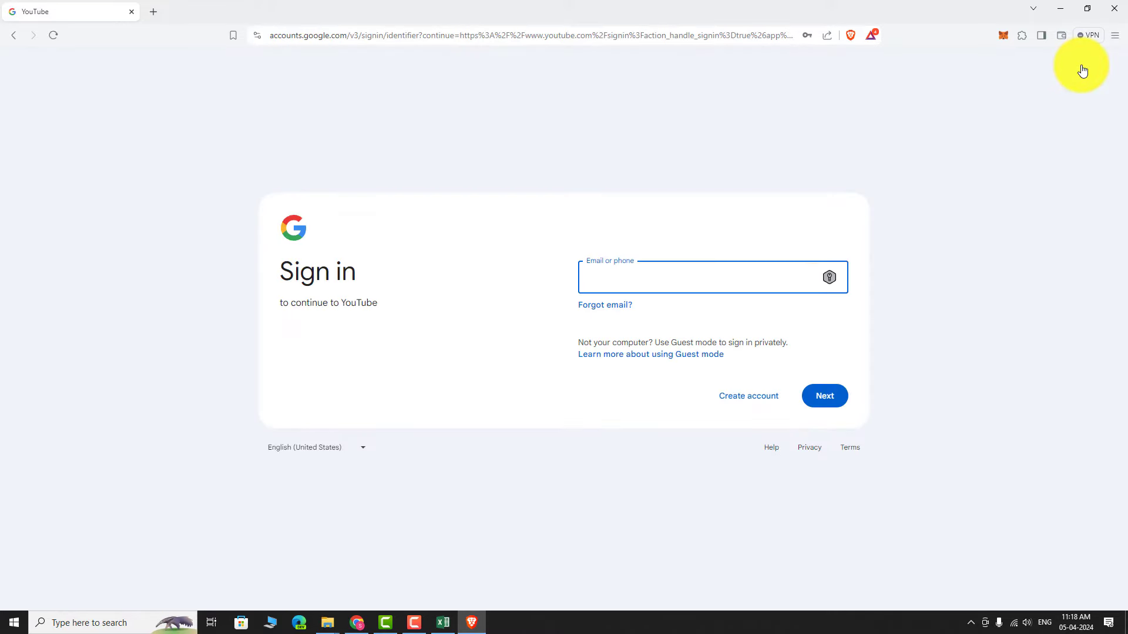
pyautogui.moveTo(632, 280)
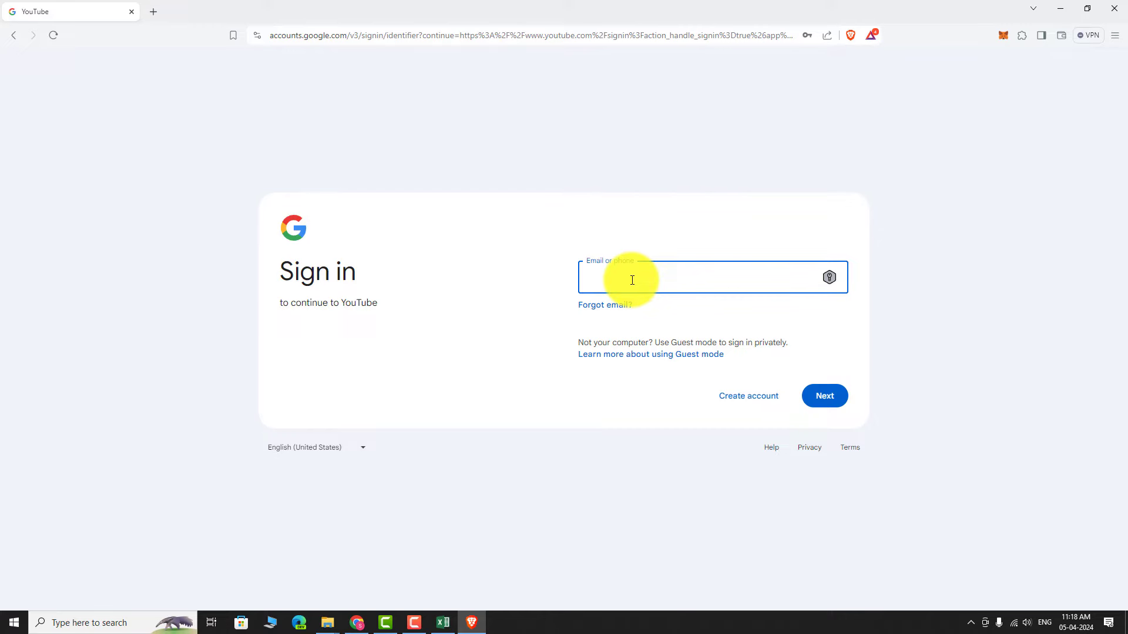
# - Sign into the Google account with email and password so YouTube shows the account avatar
pyautogui.click(825, 396)
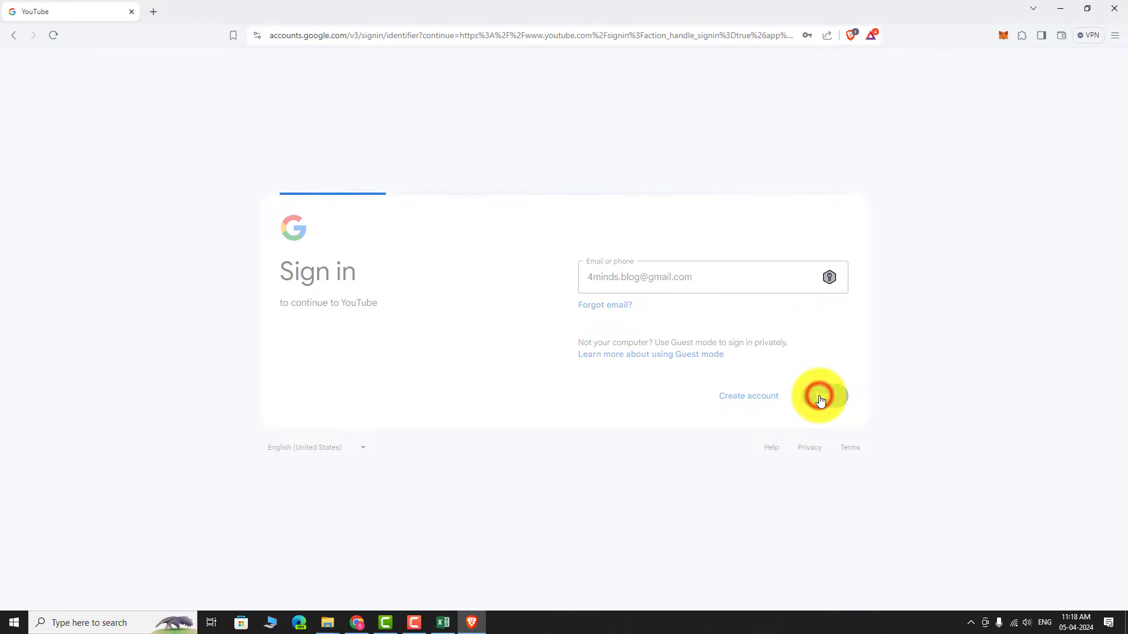
pyautogui.click(820, 396)
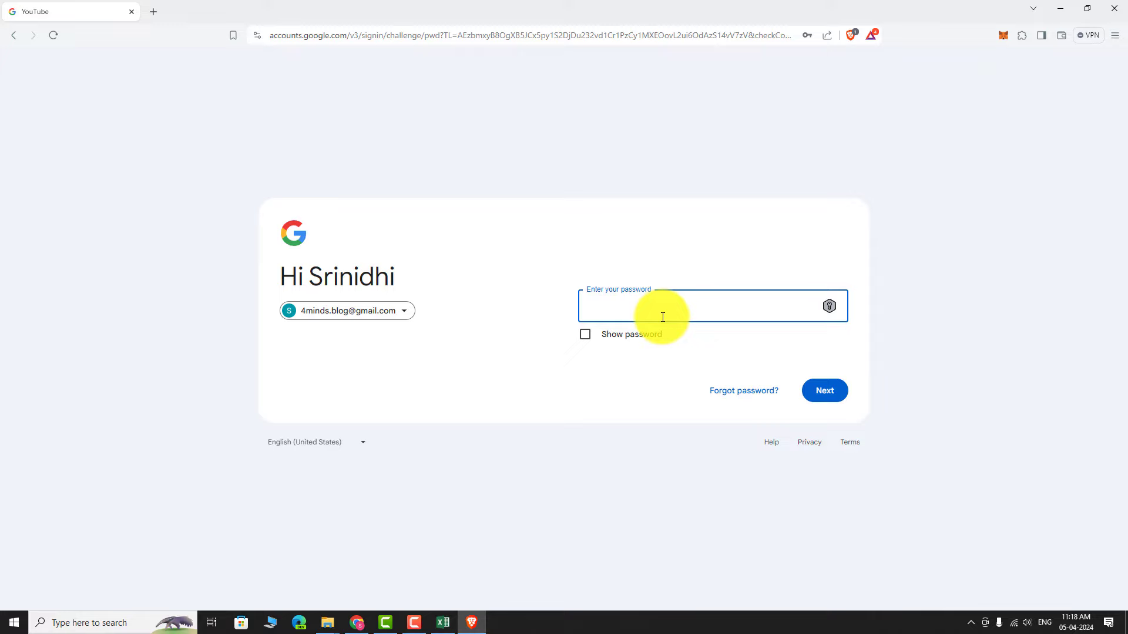
pyautogui.write('password')
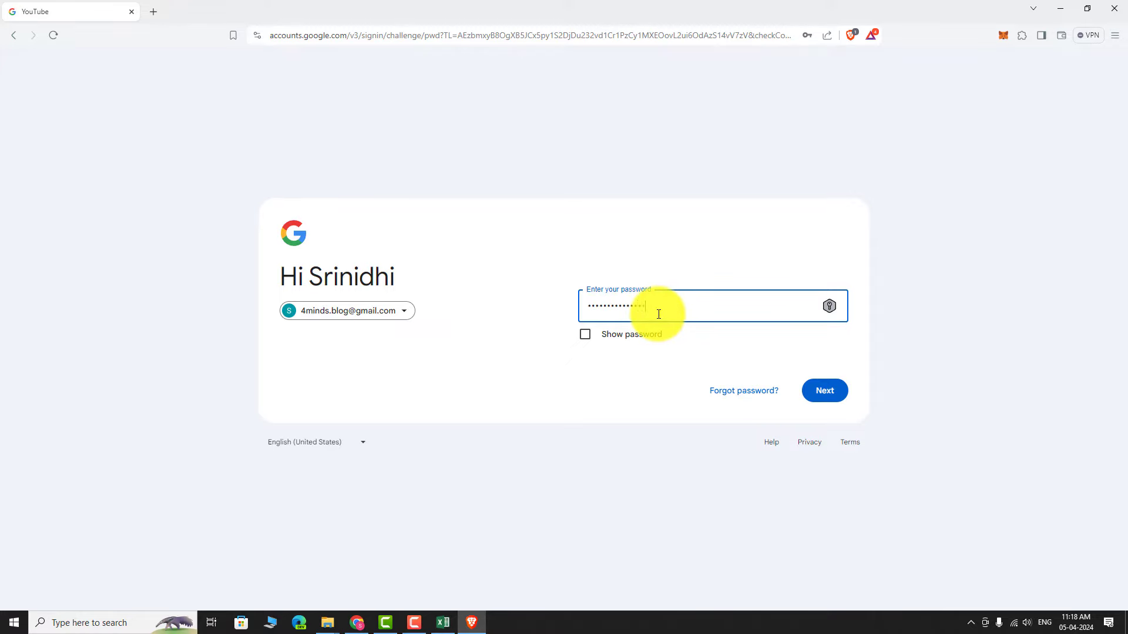
pyautogui.click(823, 390)
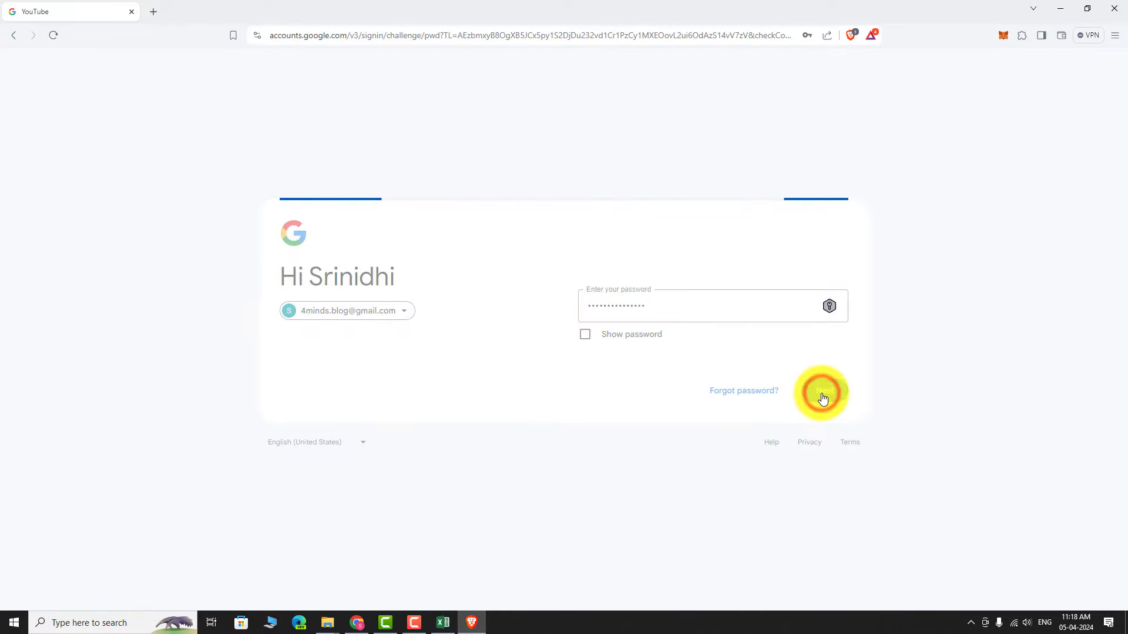
pyautogui.click(822, 390)
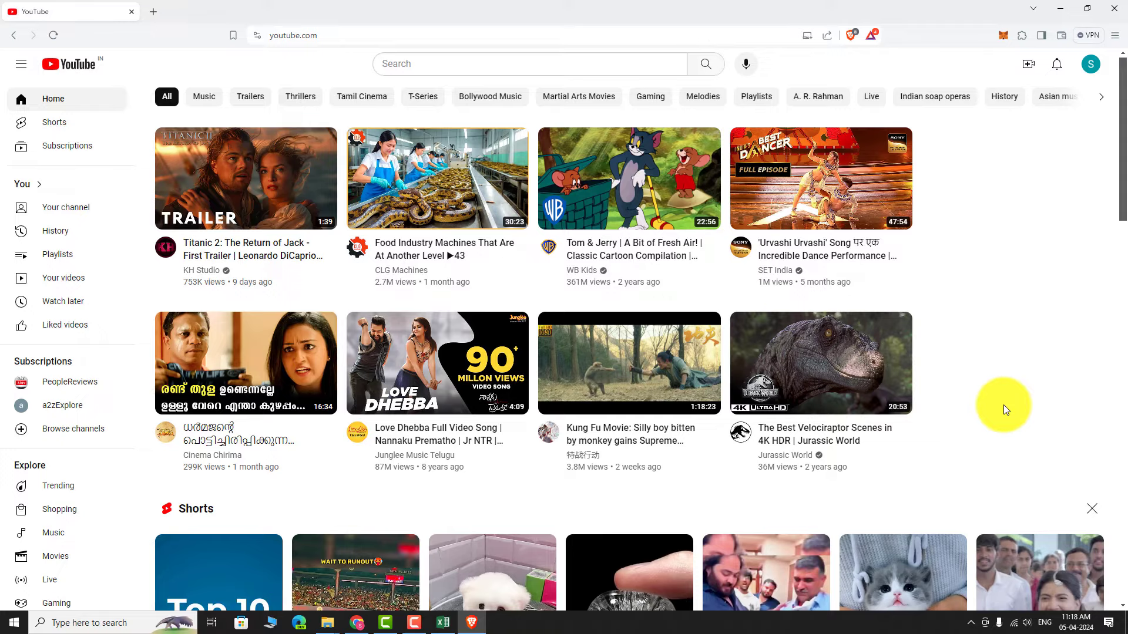
pyautogui.moveTo(1121, 165)
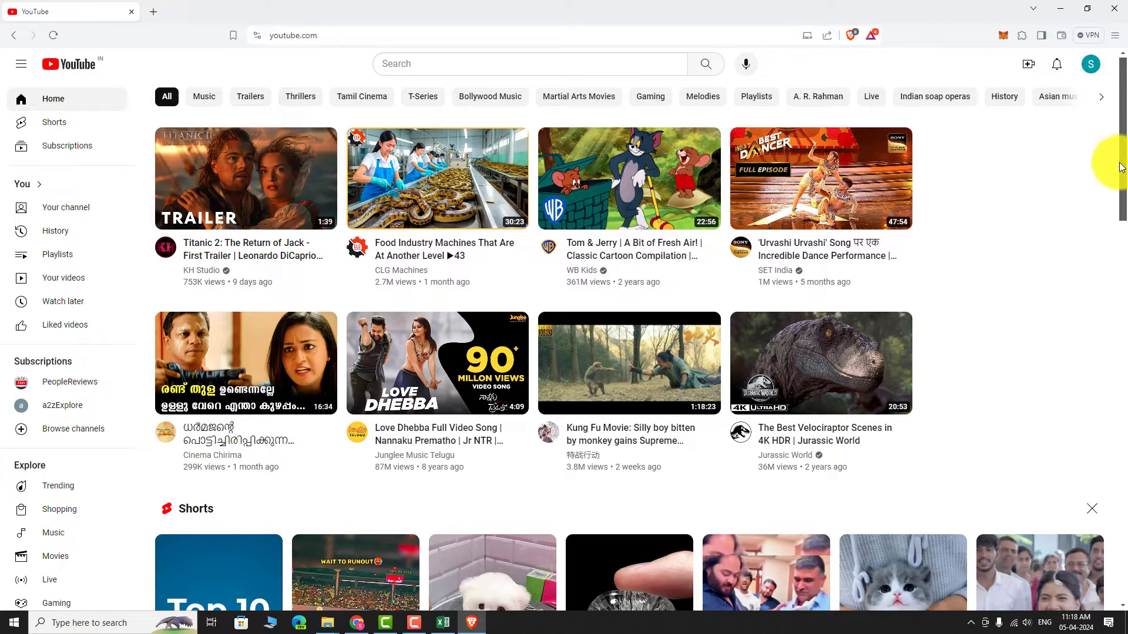
pyautogui.scroll(-3)
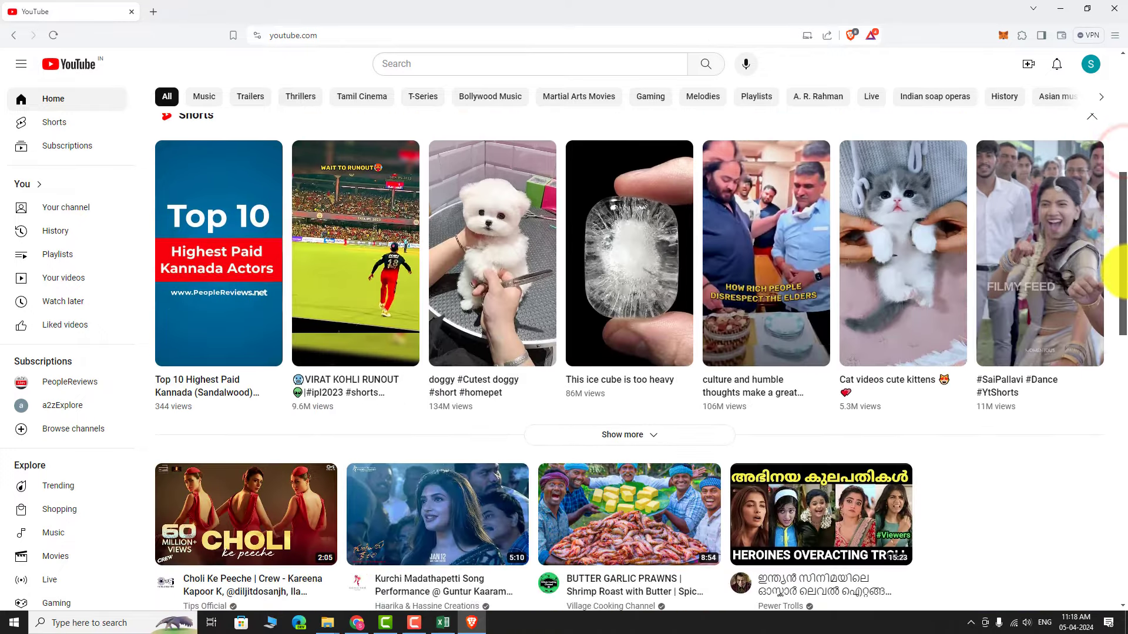
pyautogui.scroll(-3)
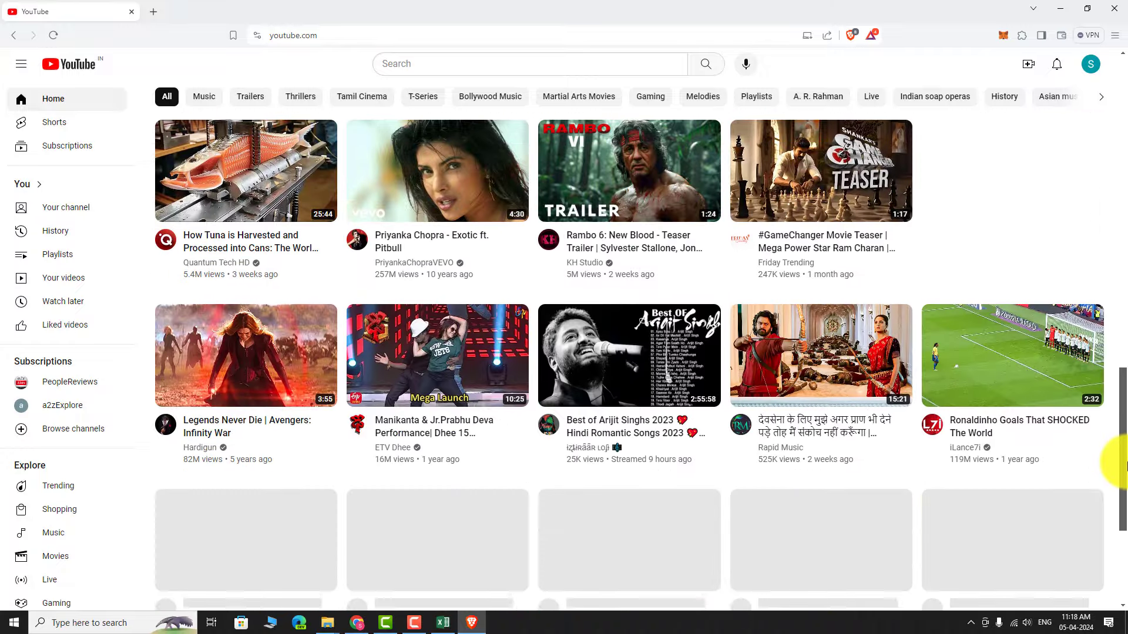
pyautogui.scroll(3)
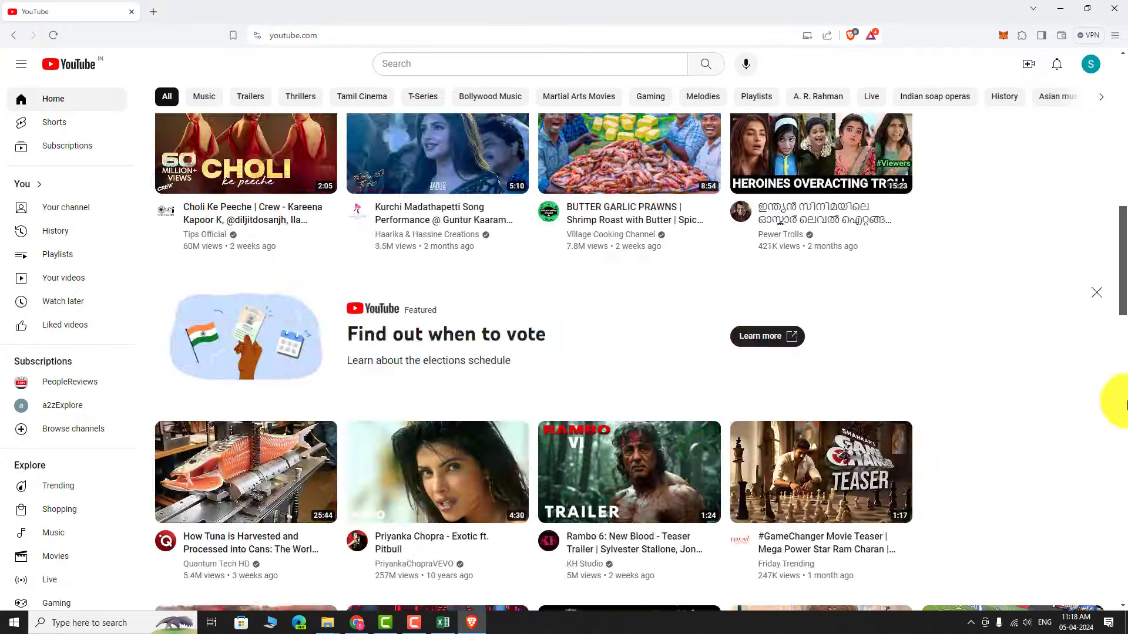